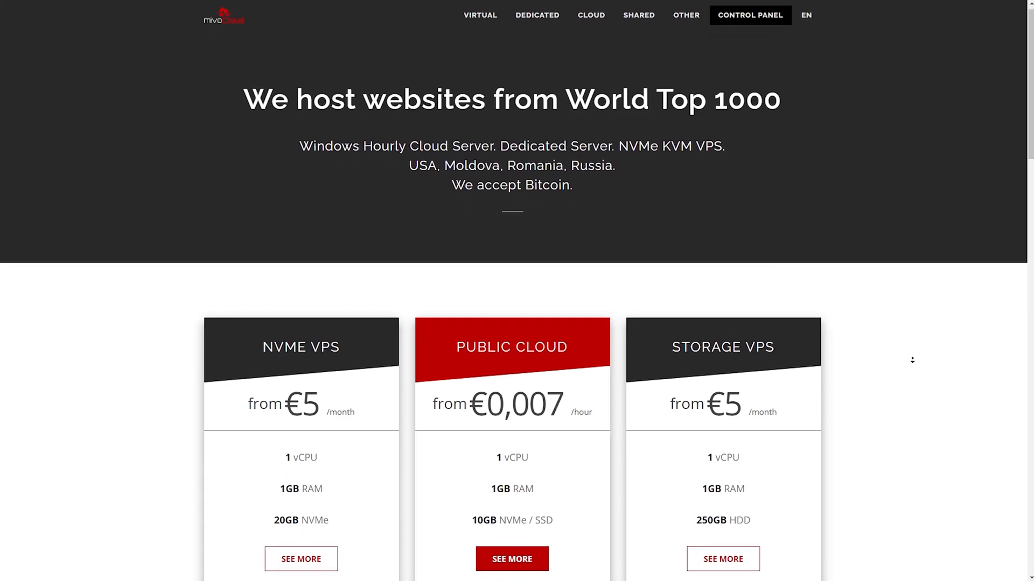
# - Run apt update && apt upgrade -y, then install ca-certificates and gnupg
pyautogui.scroll(-3)
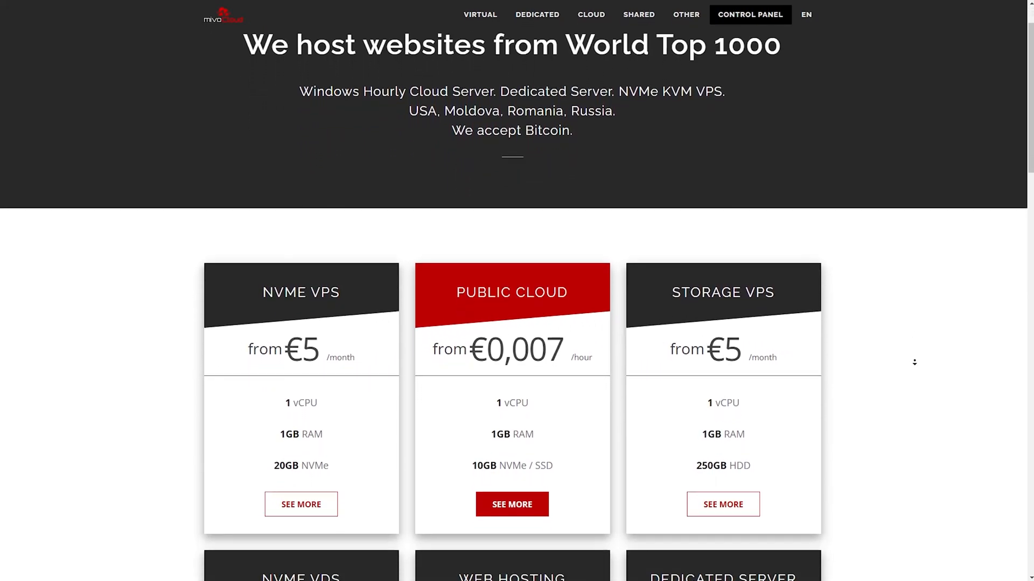
pyautogui.scroll(-3)
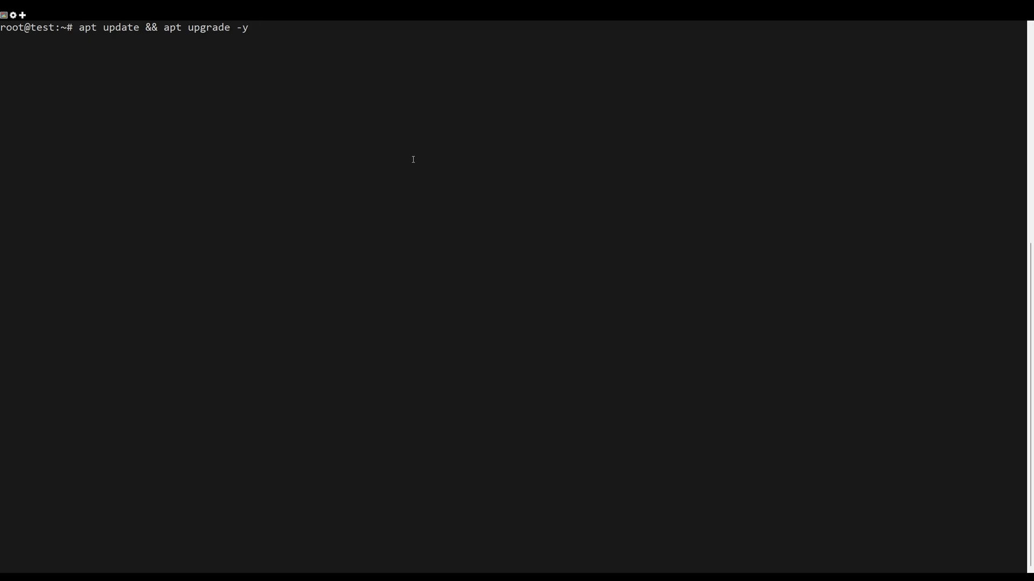
pyautogui.press('Return')
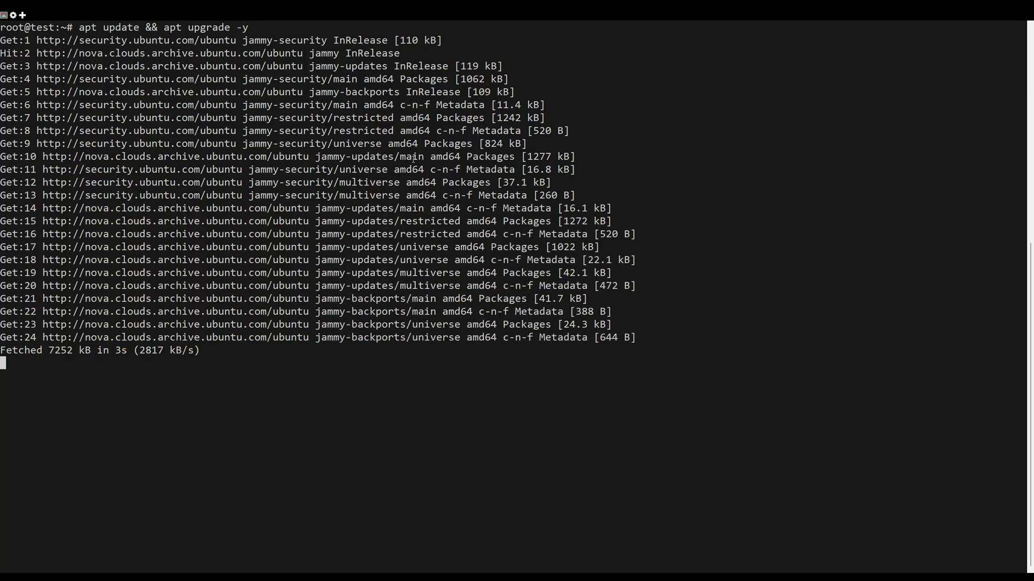
pyautogui.write('apt install ca-certificates gnupg -y')
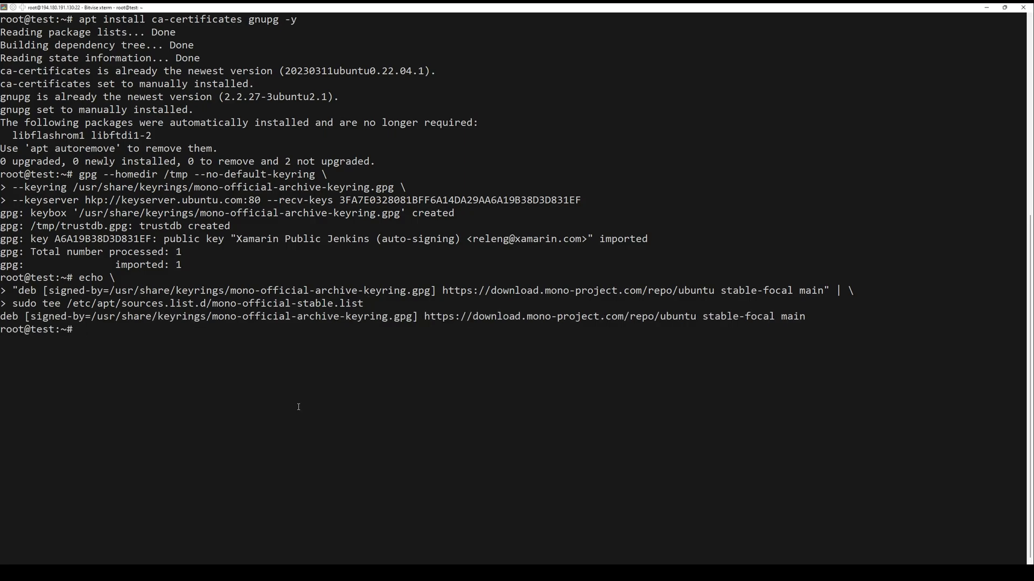
# - Refresh package lists with apt update -y to pick up the Mono repository
pyautogui.write('apt update -y')
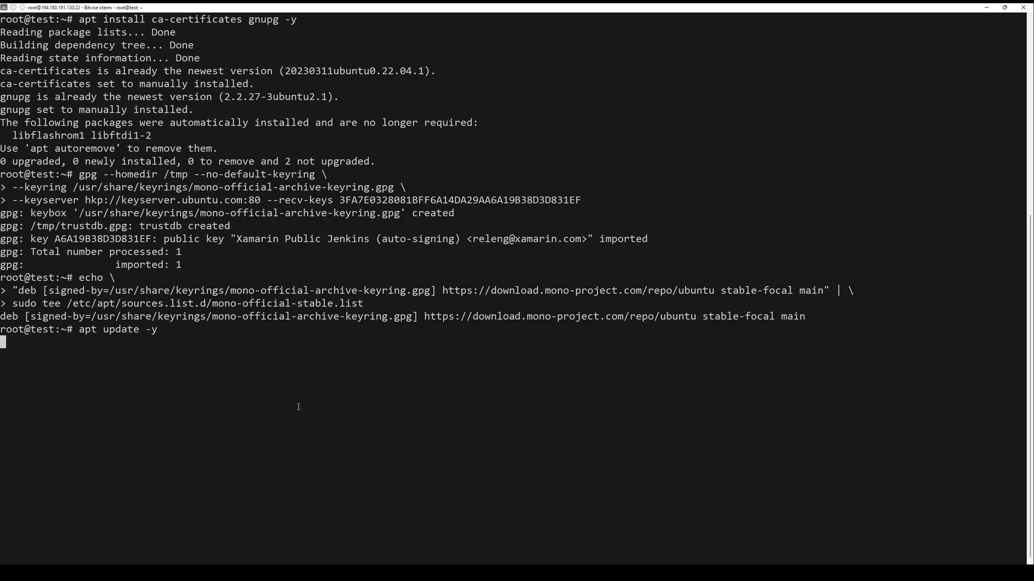
pyautogui.press('Return')
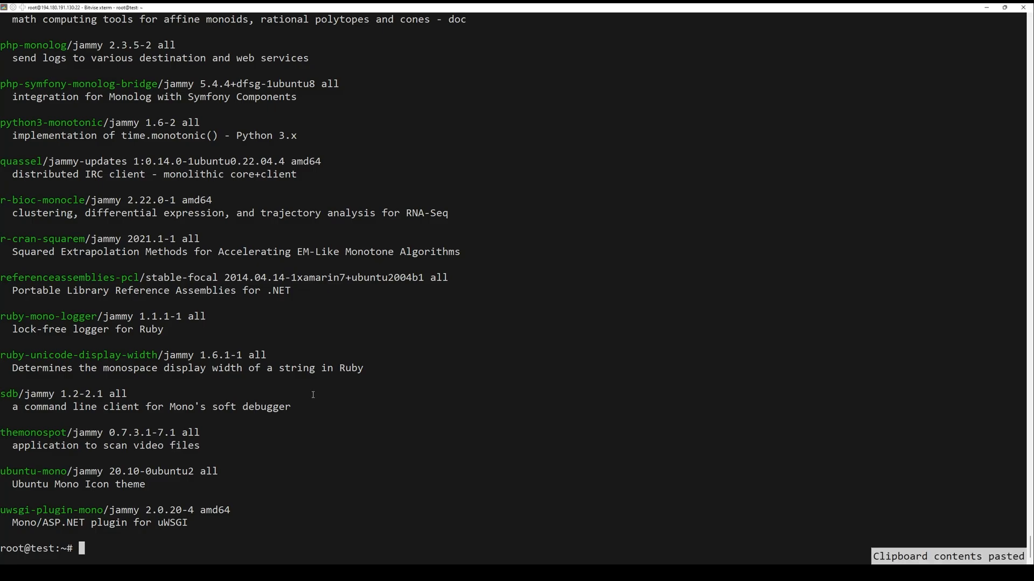
# - Install mono-complete and mono-dbg, confirming with y at the prompt
pyautogui.write('apt install mono-complete mono-dbg')
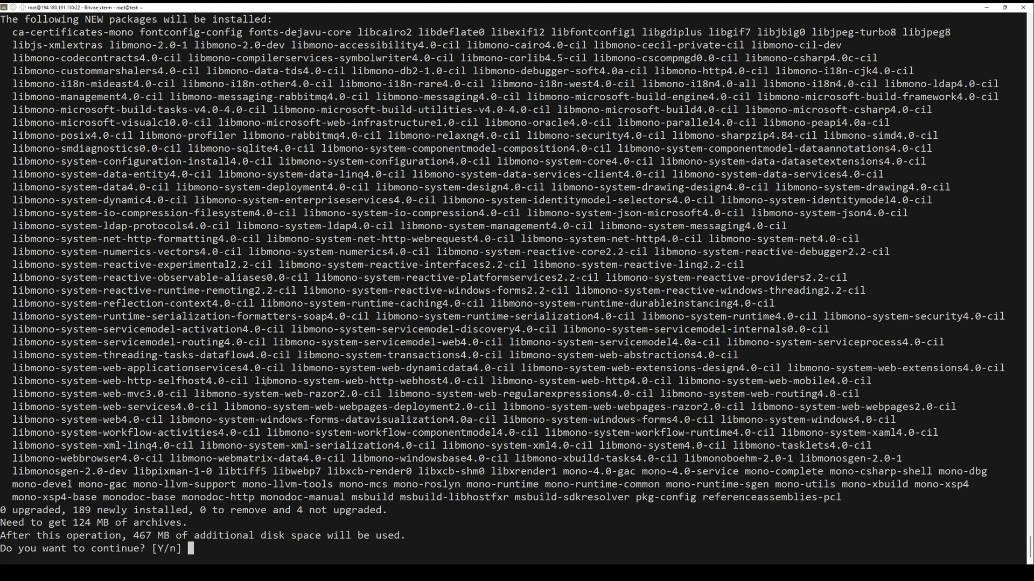
pyautogui.write('y')
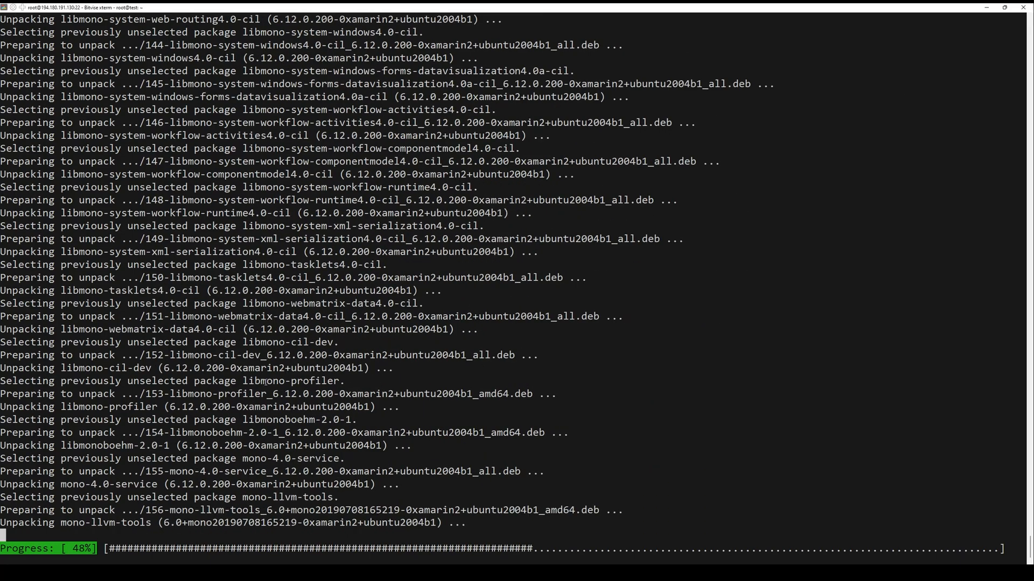
pyautogui.scroll(-3)
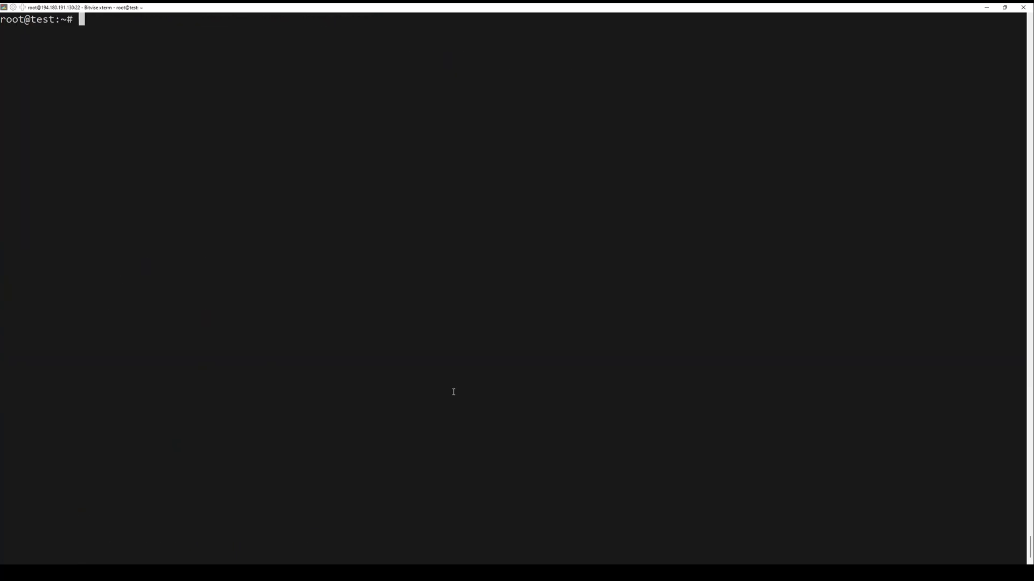
# - Write the HelloWorld C# program in hello-mono.cs with nano and save it
pyautogui.write('nano')
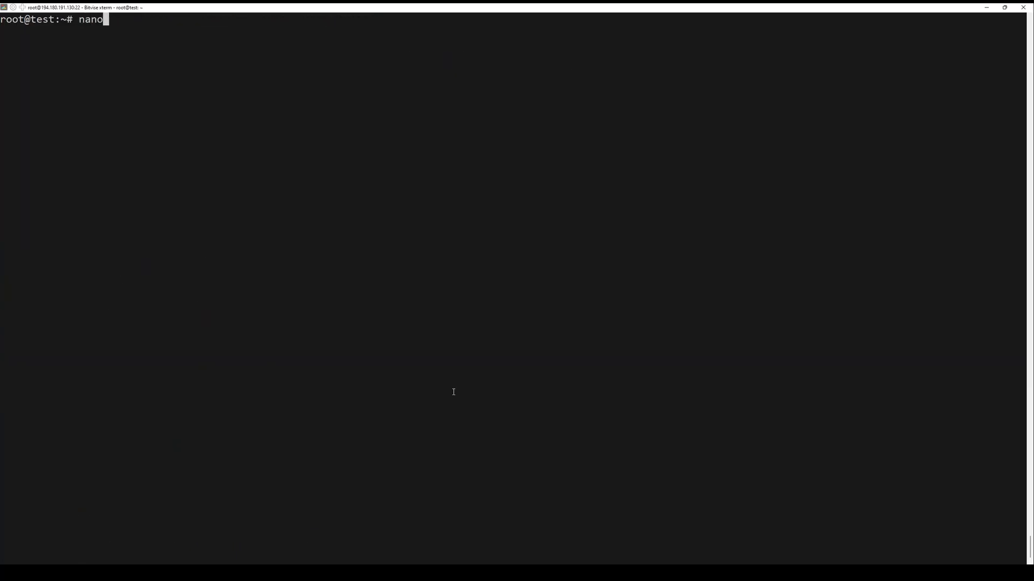
pyautogui.write('hello-mono.cs')
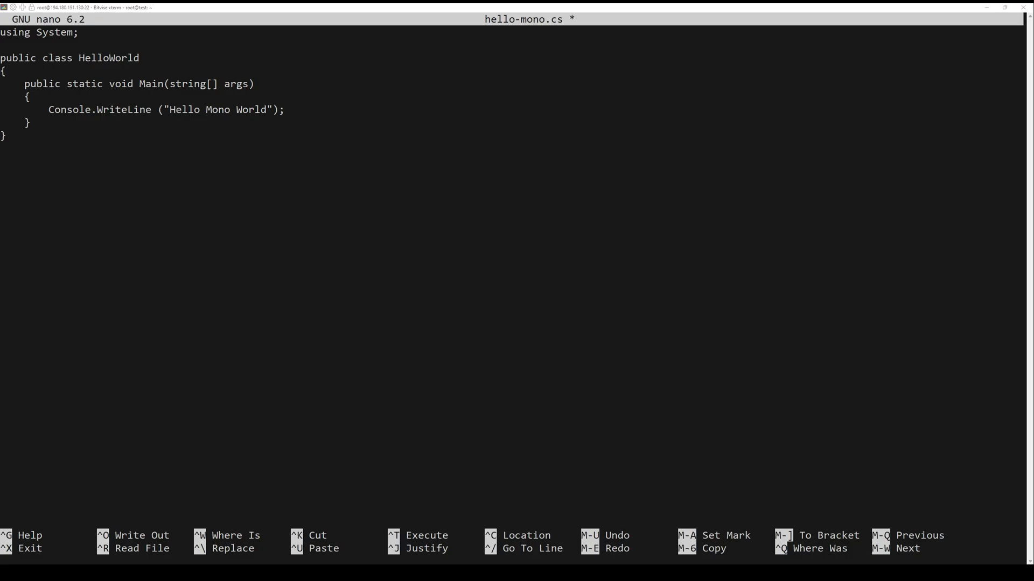
pyautogui.press('ctrl+x')
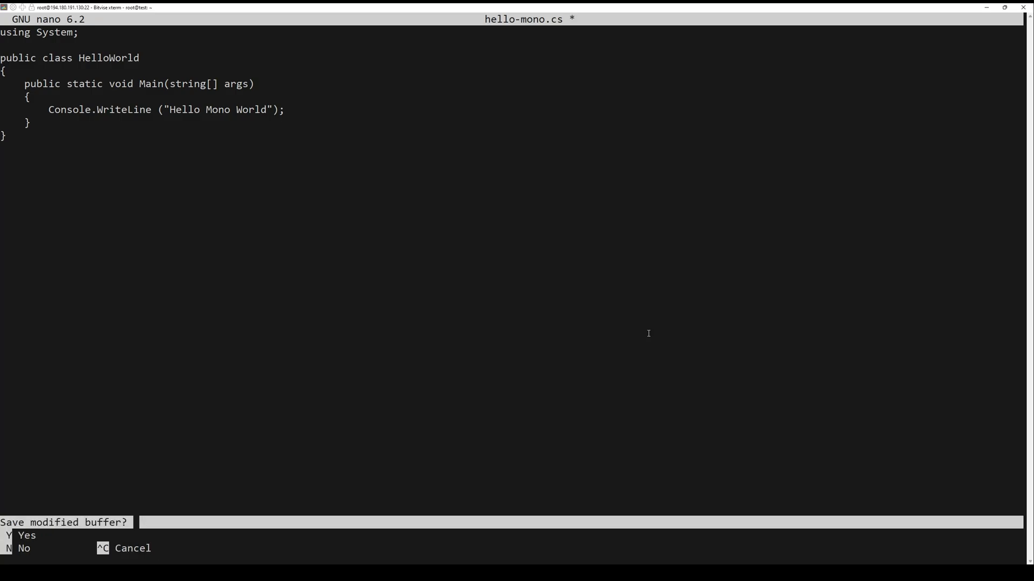
pyautogui.press('n')
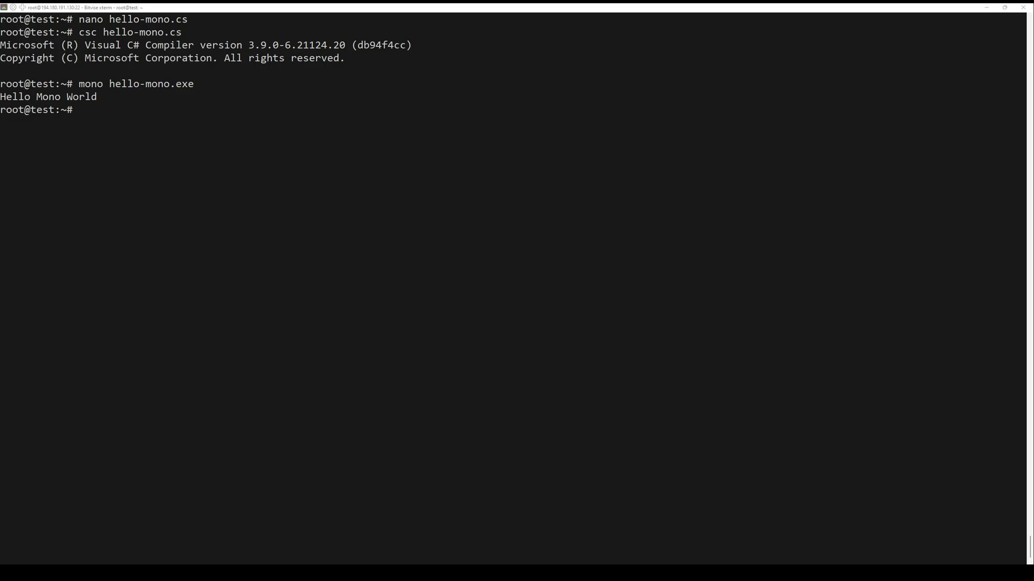
# - Save the calendar markup to hello-world.aspx in nano and open its .aspx URL
pyautogui.write('nano')
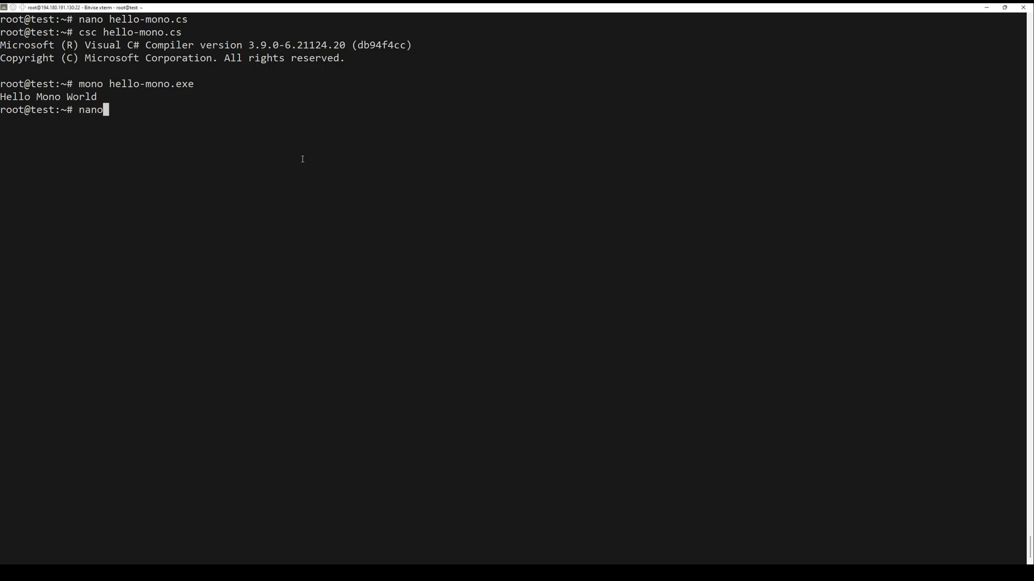
pyautogui.write('hello-world.aspx')
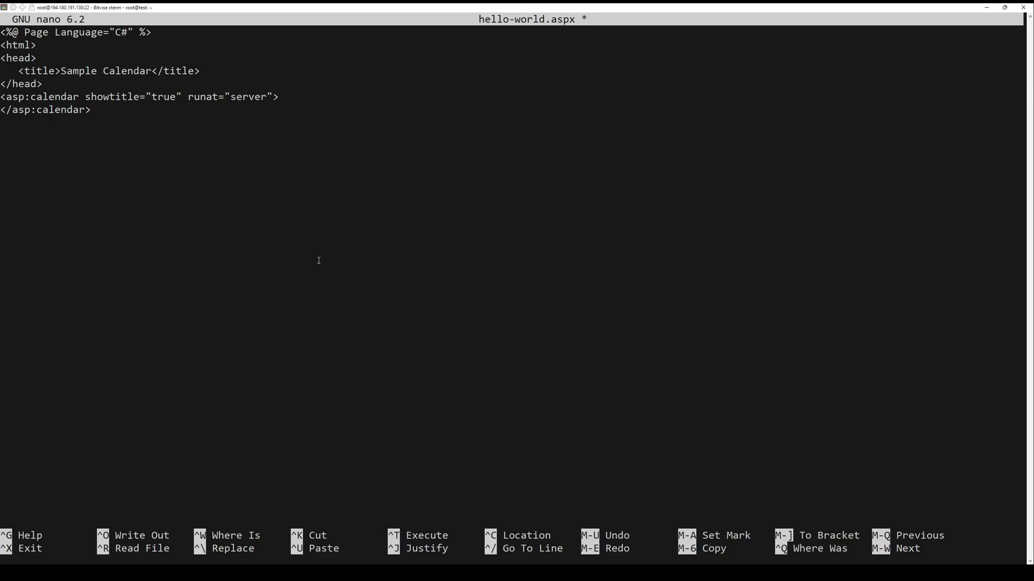
pyautogui.press('ctrl+x')
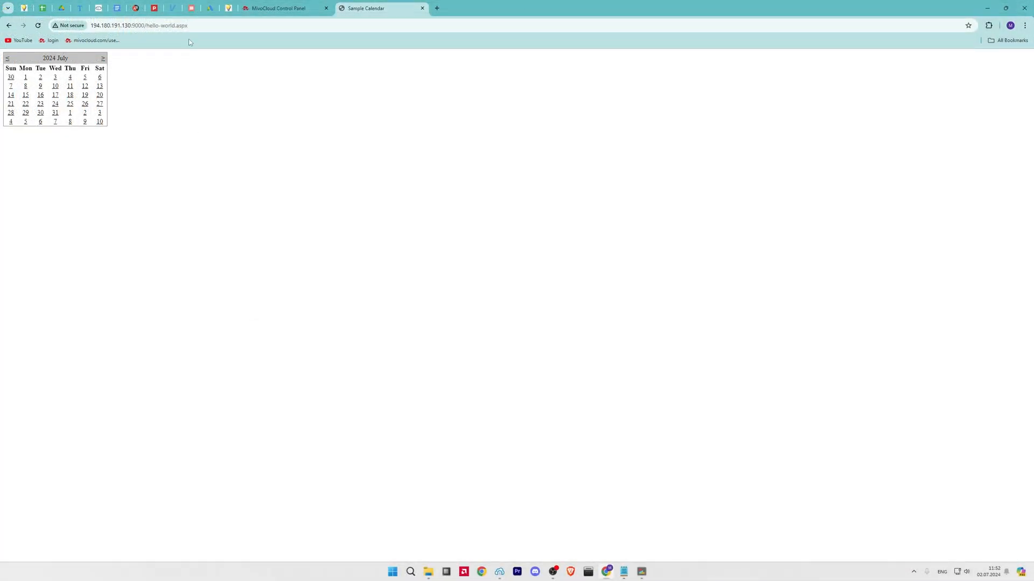
pyautogui.click(165, 25)
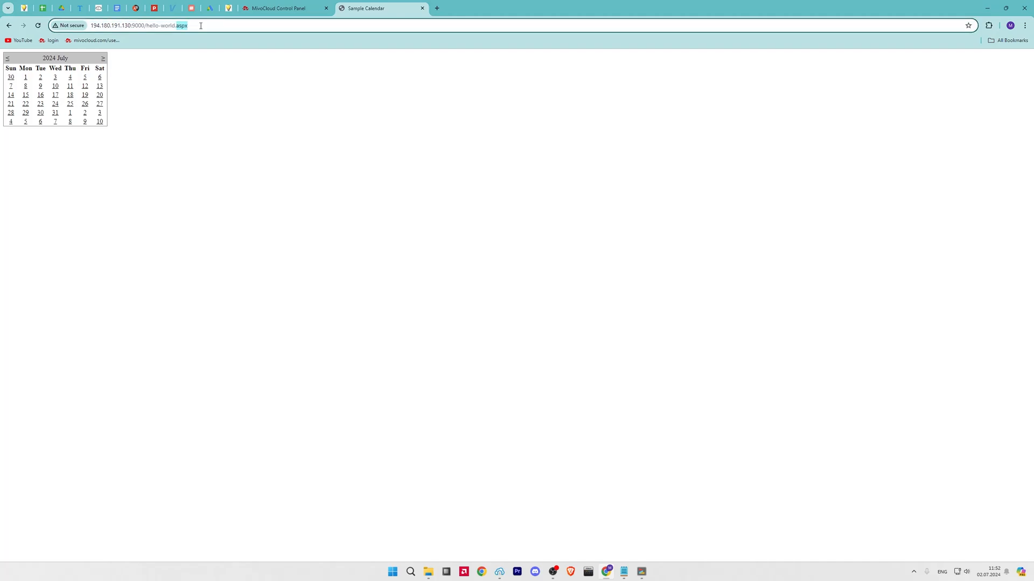